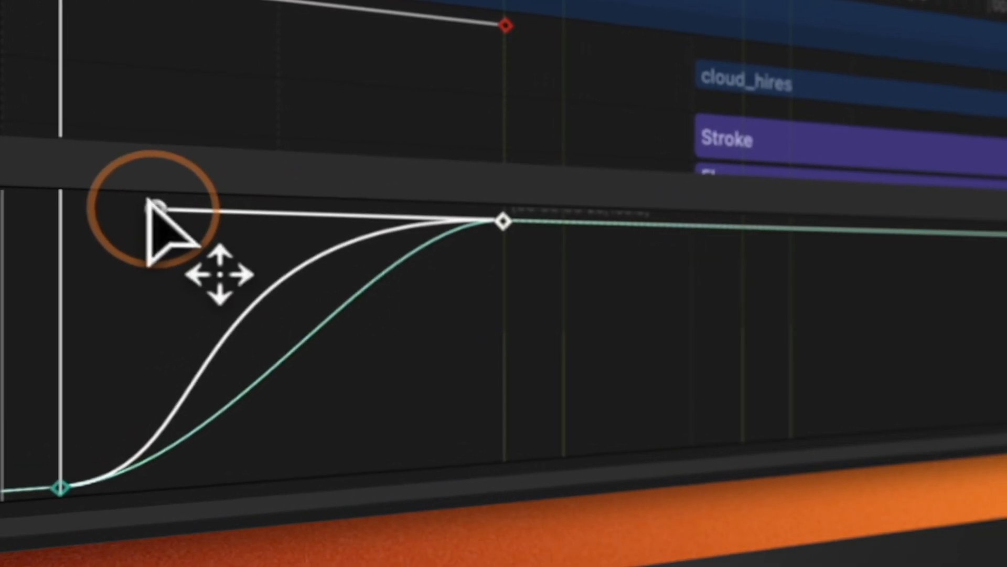
# Drag the keyframe Bezier handles to smooth the ease at the curve's end and start
pyautogui.moveTo(160, 206); pyautogui.dragTo(412, 489)
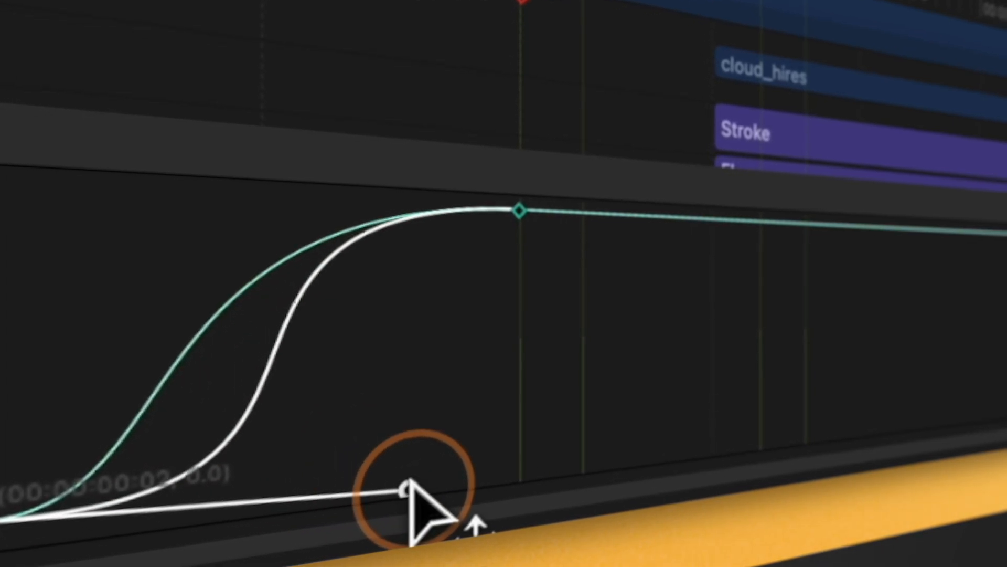
pyautogui.click(339, 55)
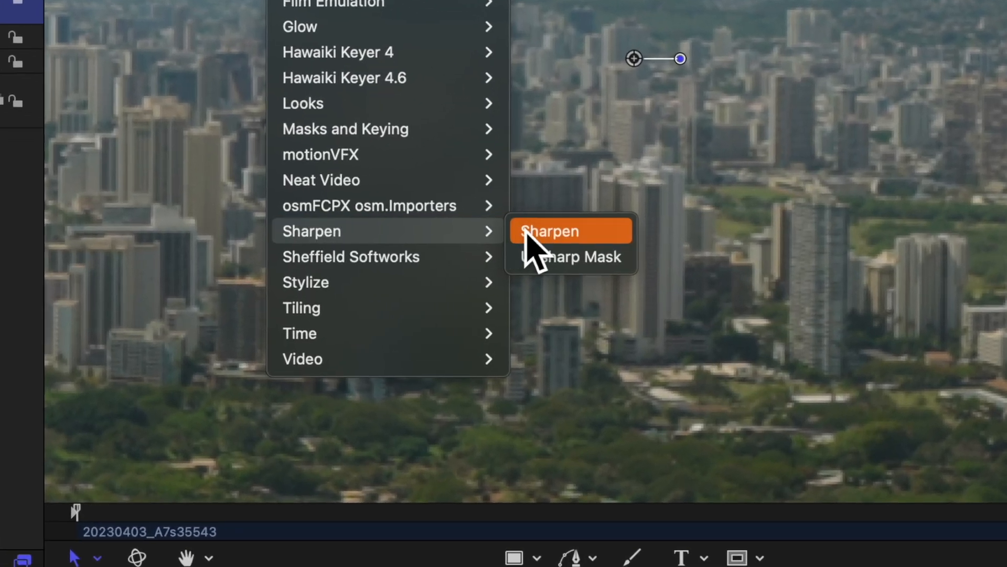
# Add Unsharp Mask to the city footage and increase its sharpening radius
pyautogui.click(550, 231)
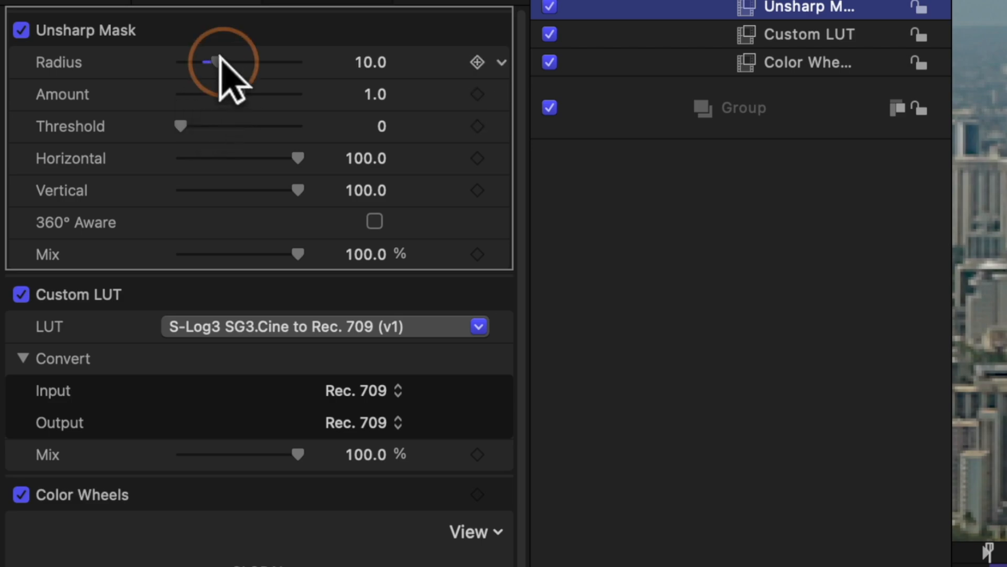
pyautogui.moveTo(205, 63); pyautogui.dragTo(257, 95)
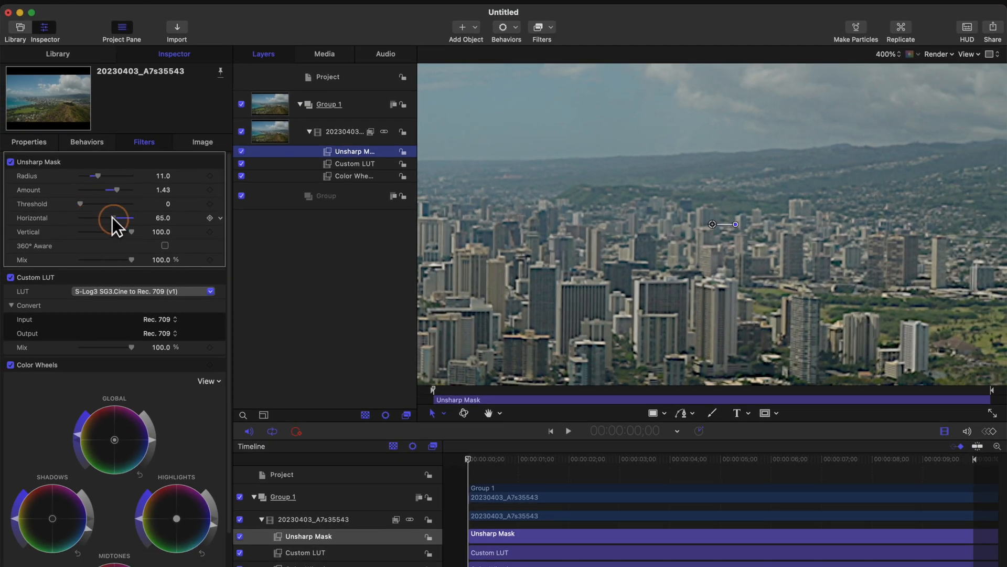
pyautogui.click(542, 27)
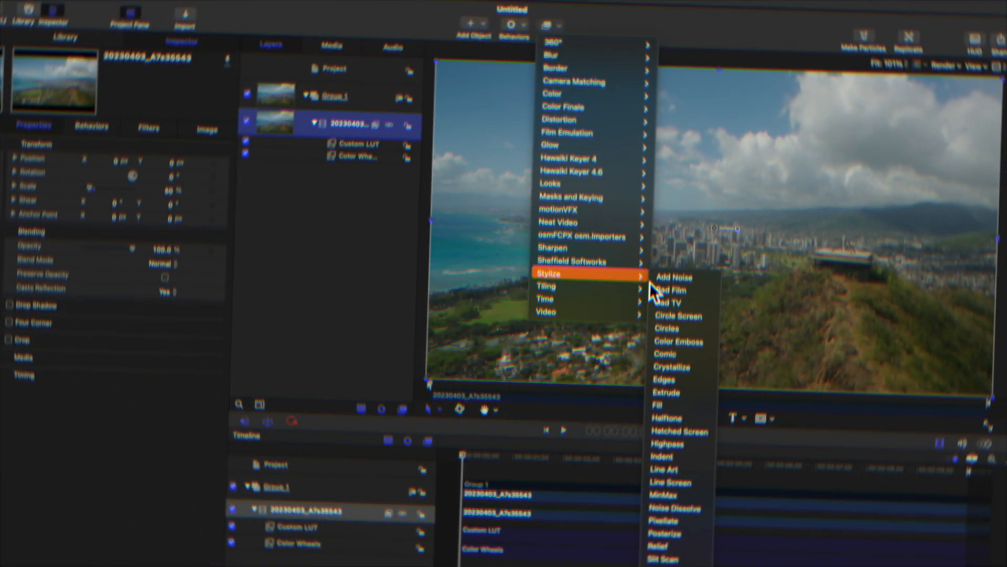
# Apply Bad TV to the coastline clip and increase its Roll amount
pyautogui.click(670, 304)
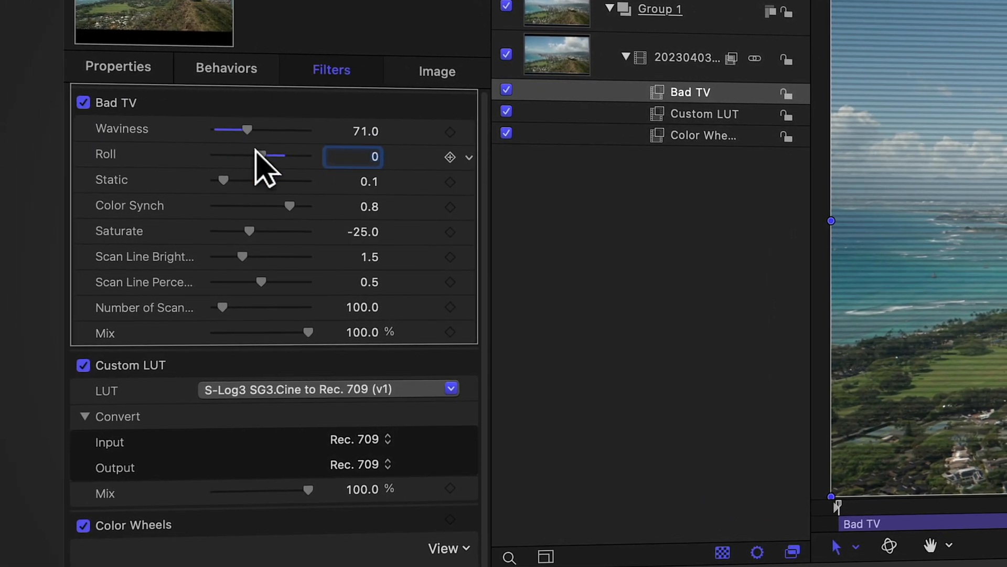
pyautogui.moveTo(222, 181); pyautogui.dragTo(244, 179)
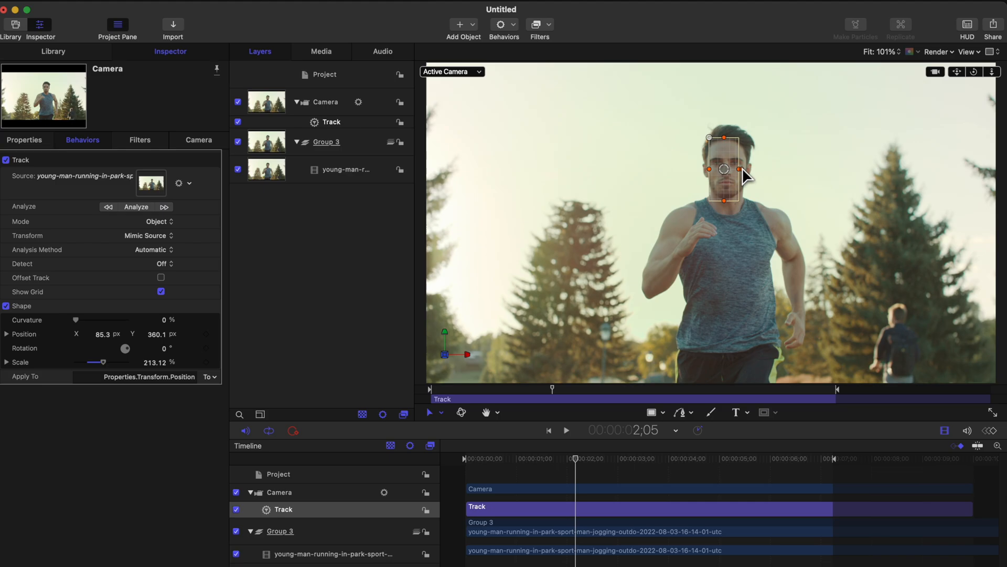
# Position the camera tracker on the runner's face
pyautogui.click(136, 207)
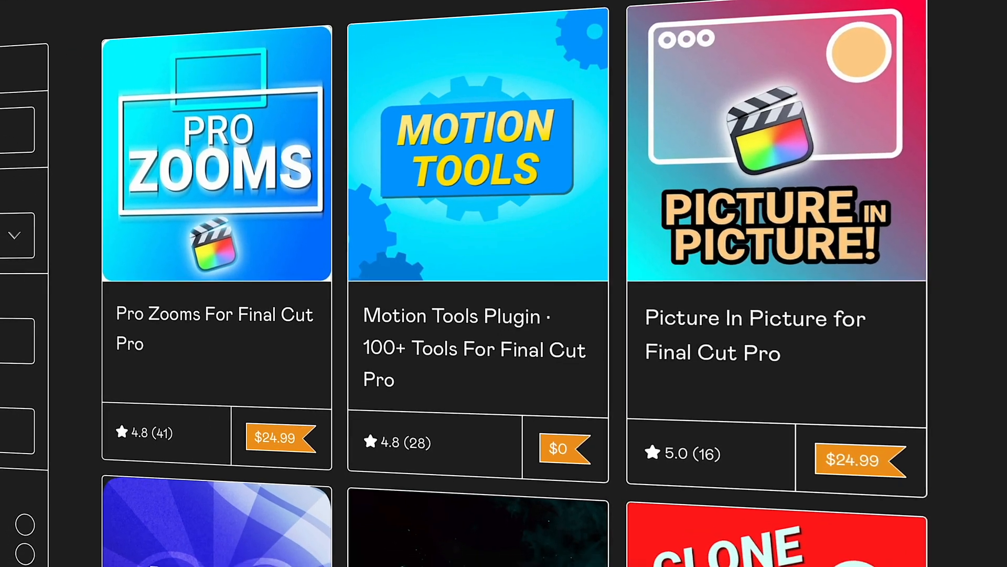
# Scroll past the Clone Stamp Tool listing and right-click a product card
pyautogui.scroll(-3)
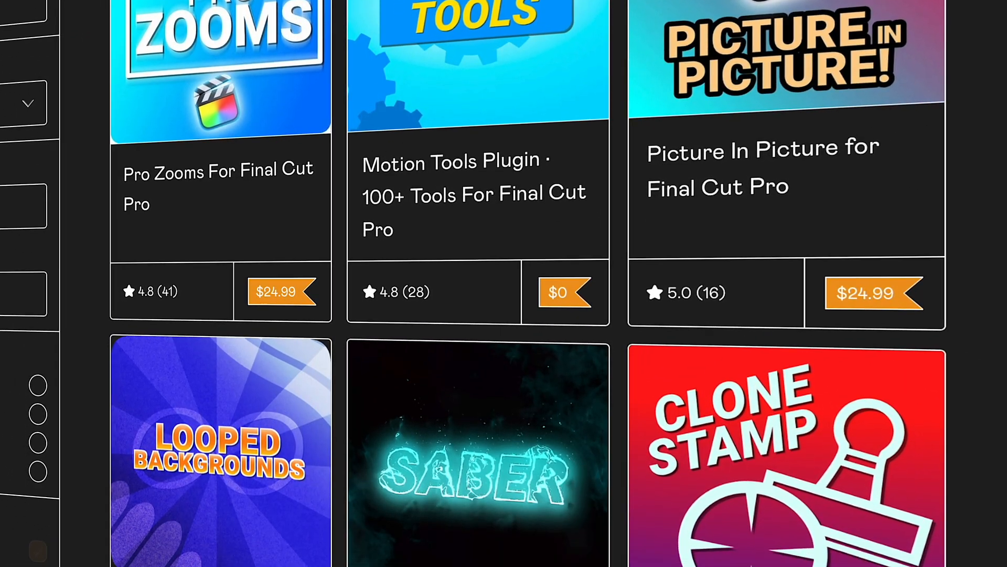
pyautogui.scroll(-3)
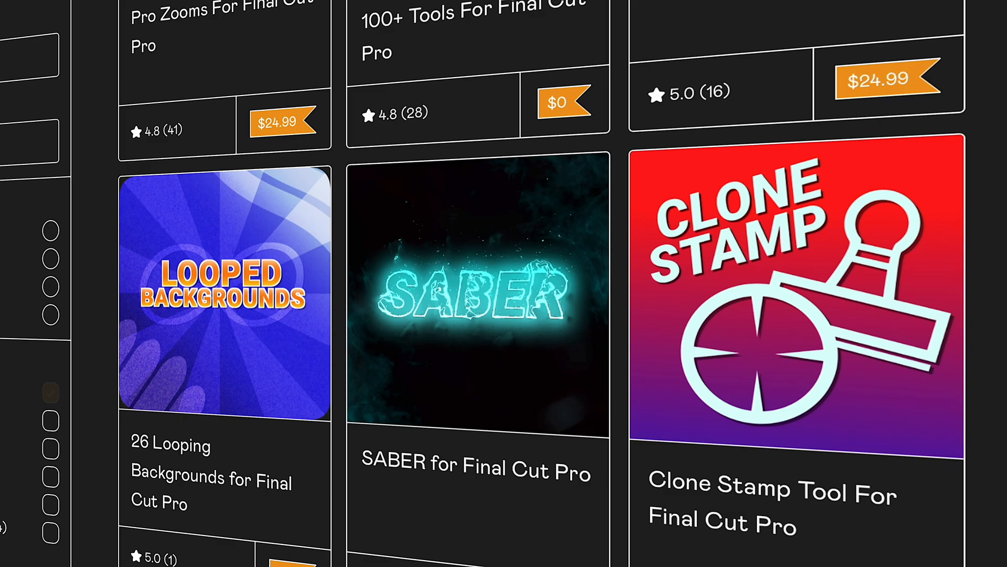
pyautogui.scroll(-3)
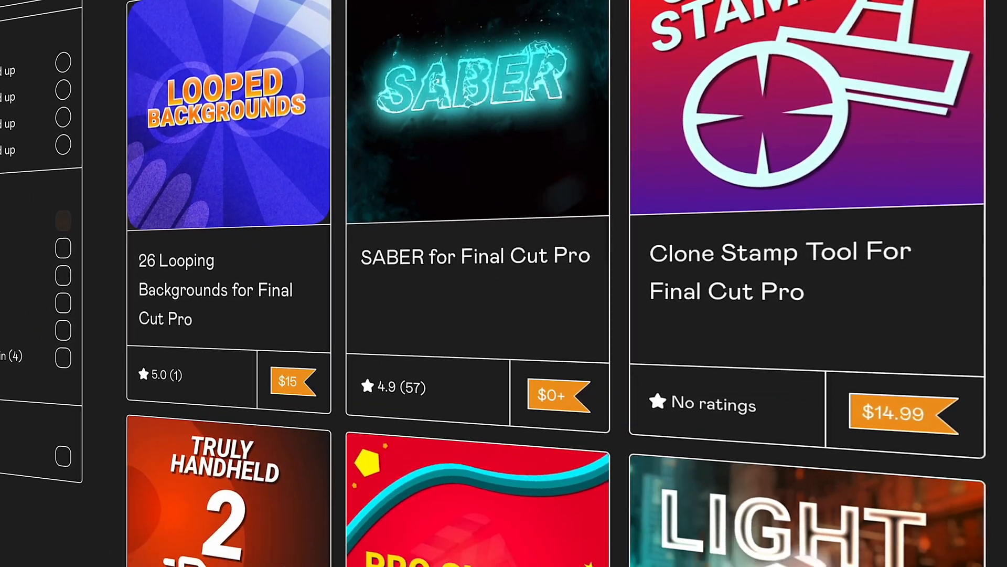
pyautogui.rightClick(276, 270)
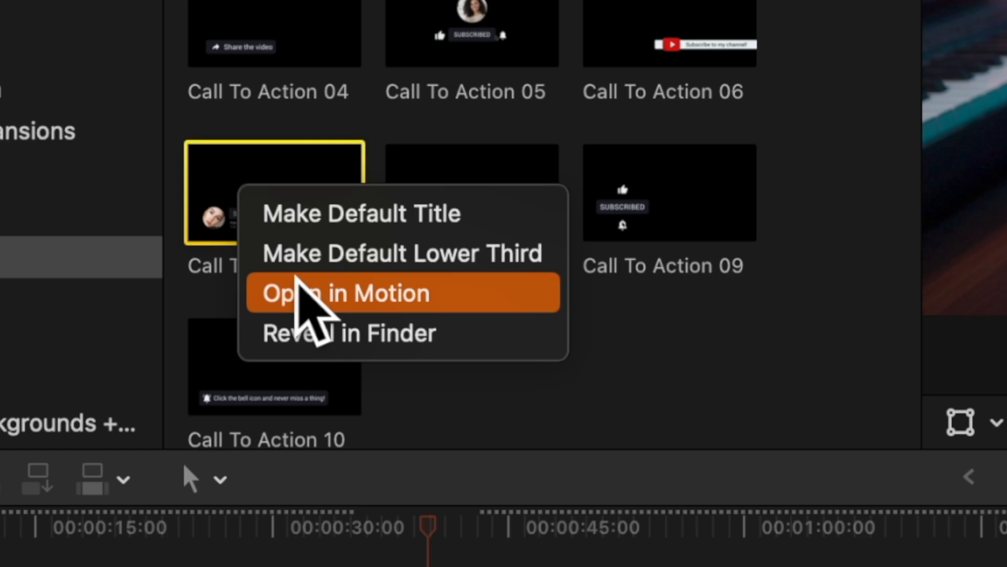
# Choose Open in Motion for the Call To Action 07 title
pyautogui.click(341, 293)
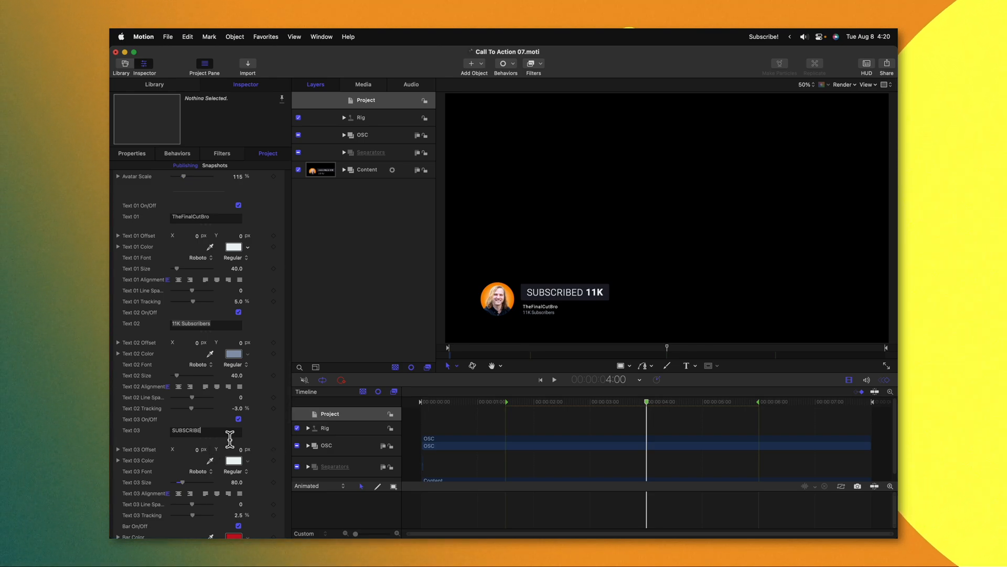
# Scroll the Publishing parameters down toward the Bar Color settings
pyautogui.scroll(-3)
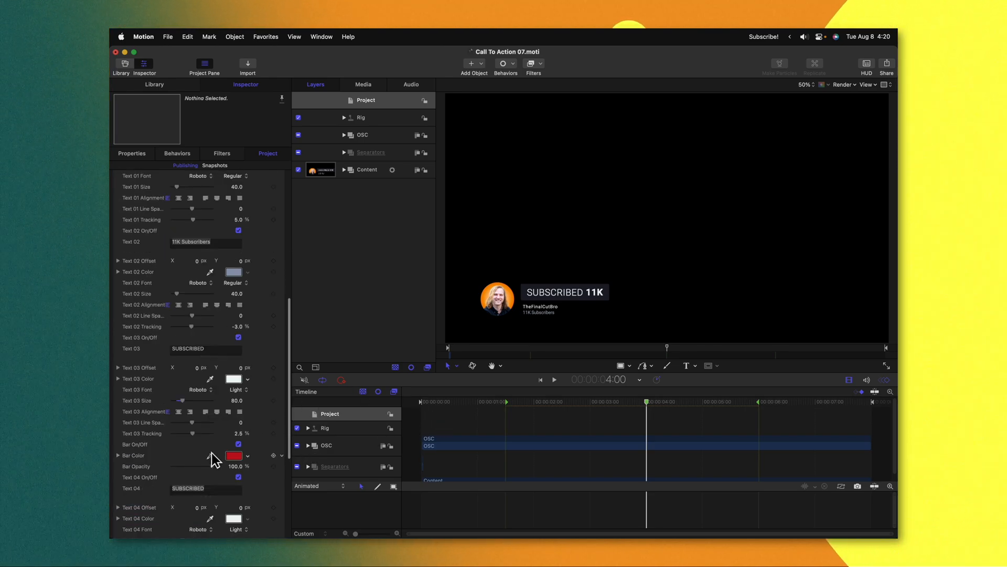